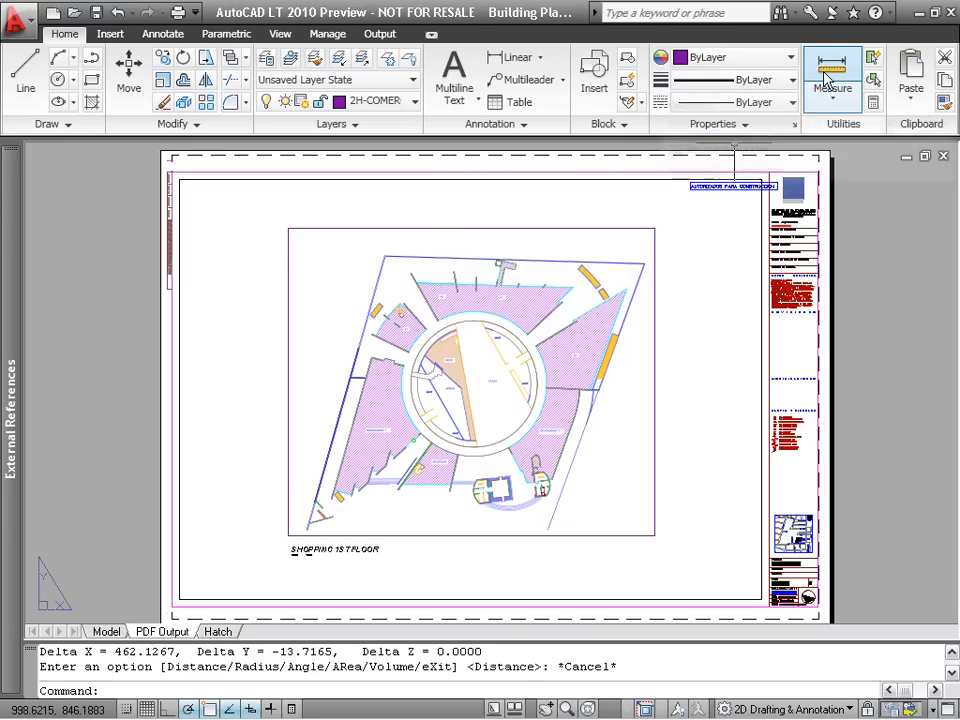
Measure the distance between the plan's top-left and top-right corners, about 462.33 units.
click(831, 75)
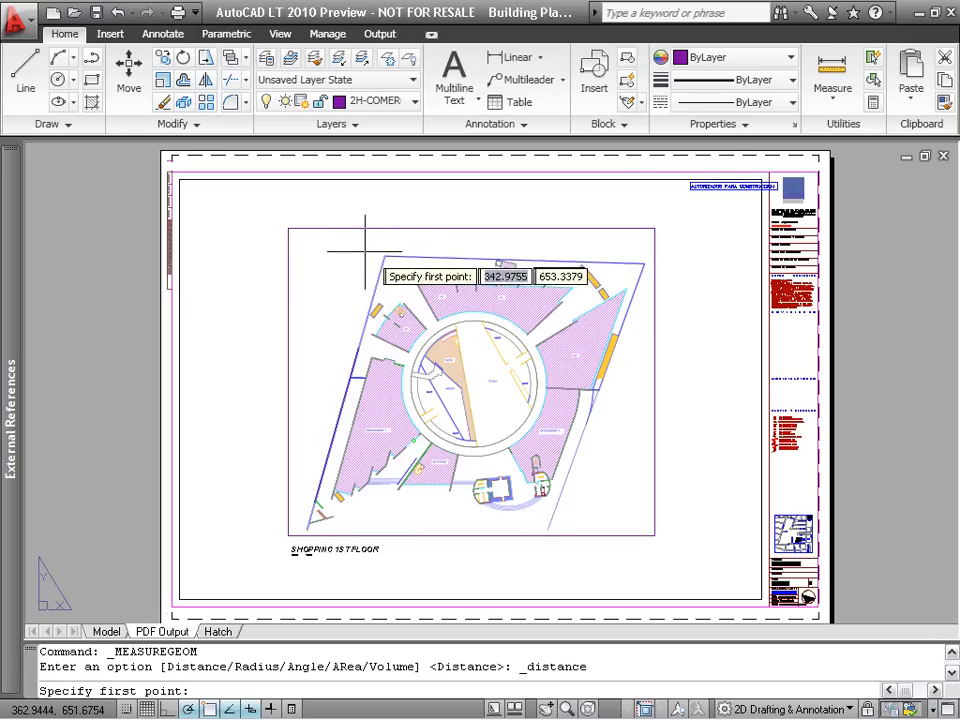
click(385, 256)
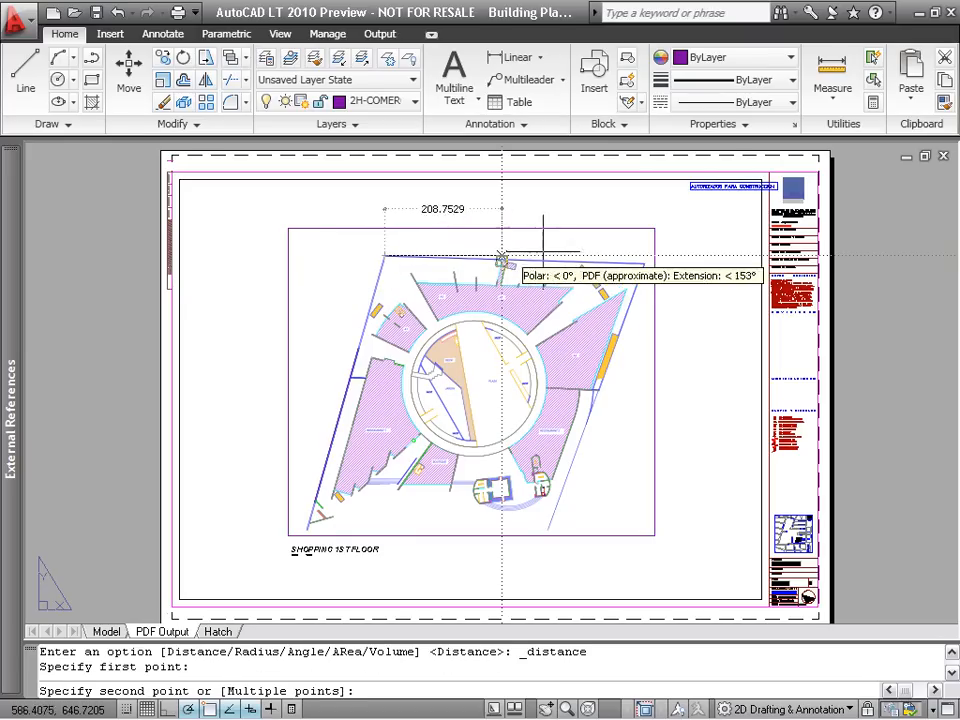
mouse_move(645, 258)
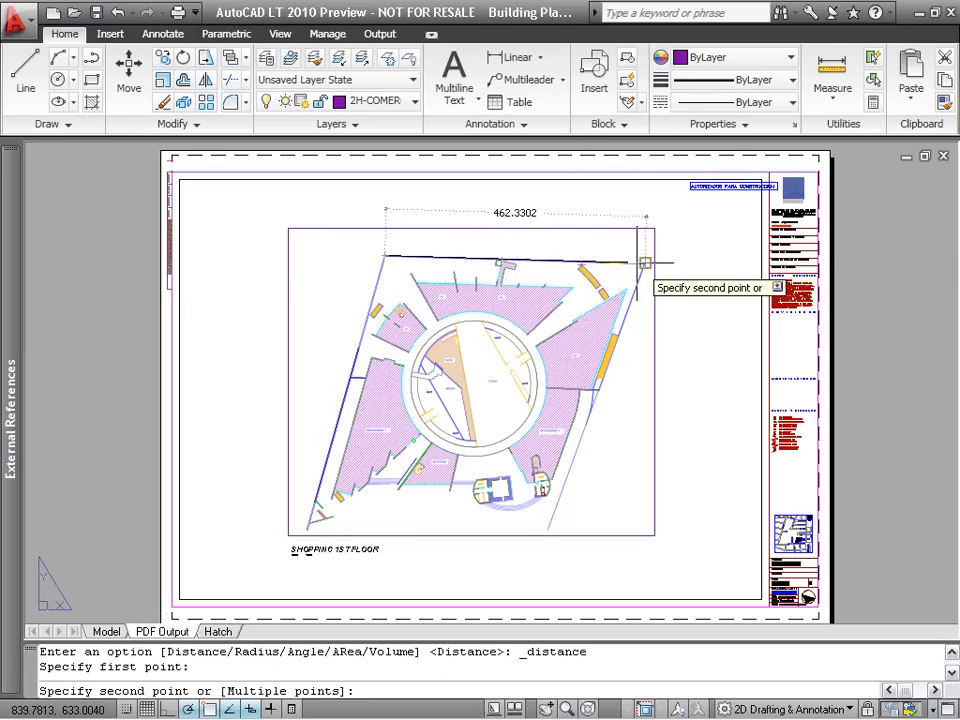
click(644, 255)
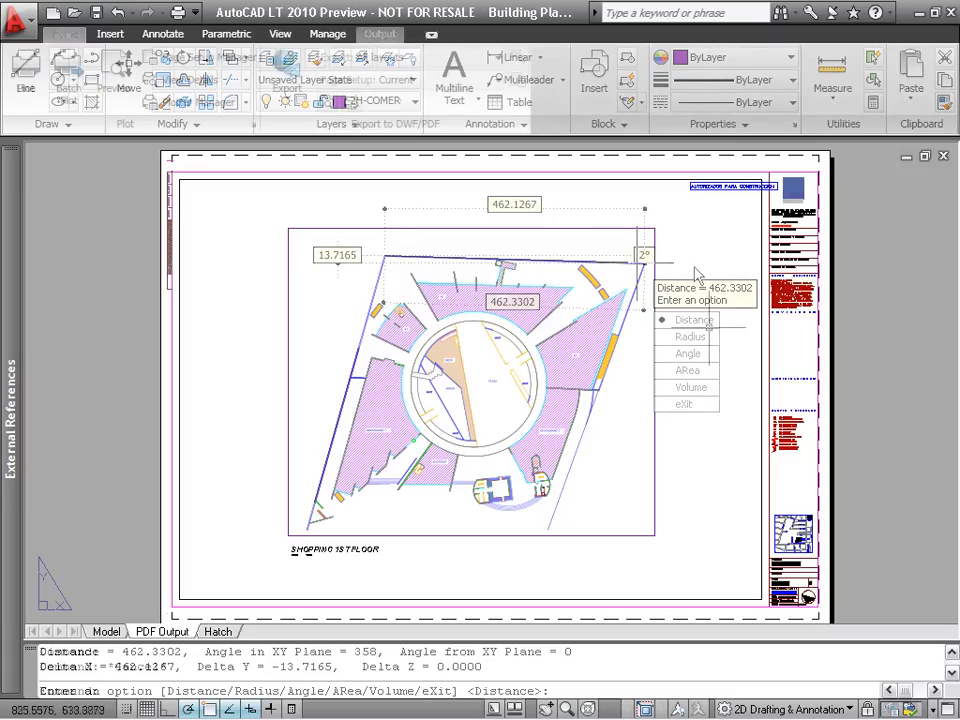
Cancel the distance measurement and bring up the Output tools for exporting.
click(379, 33)
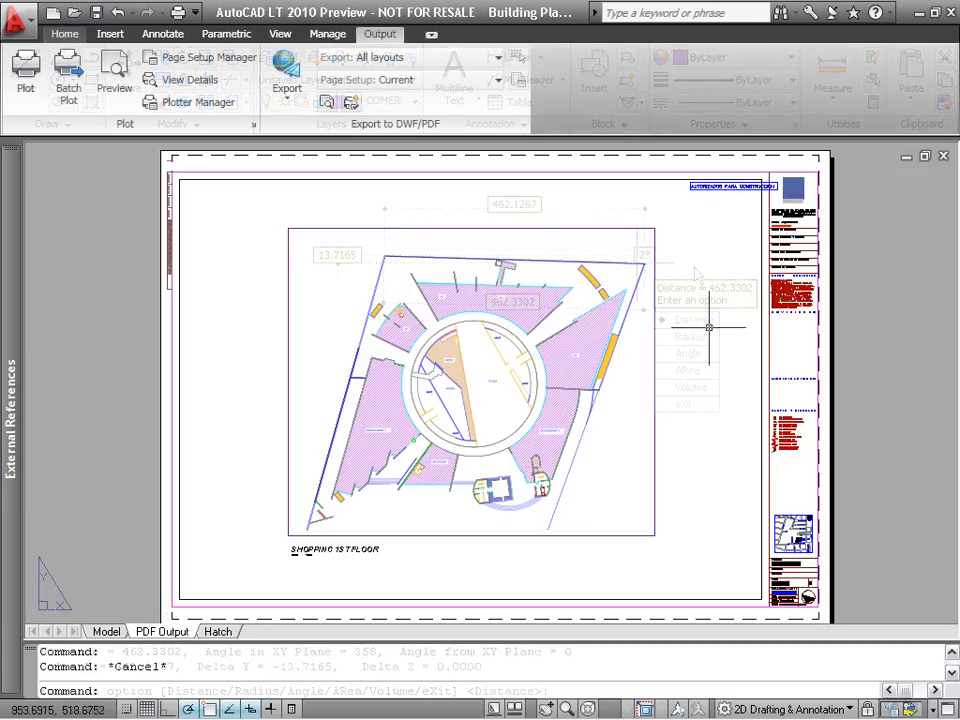
key(Escape)
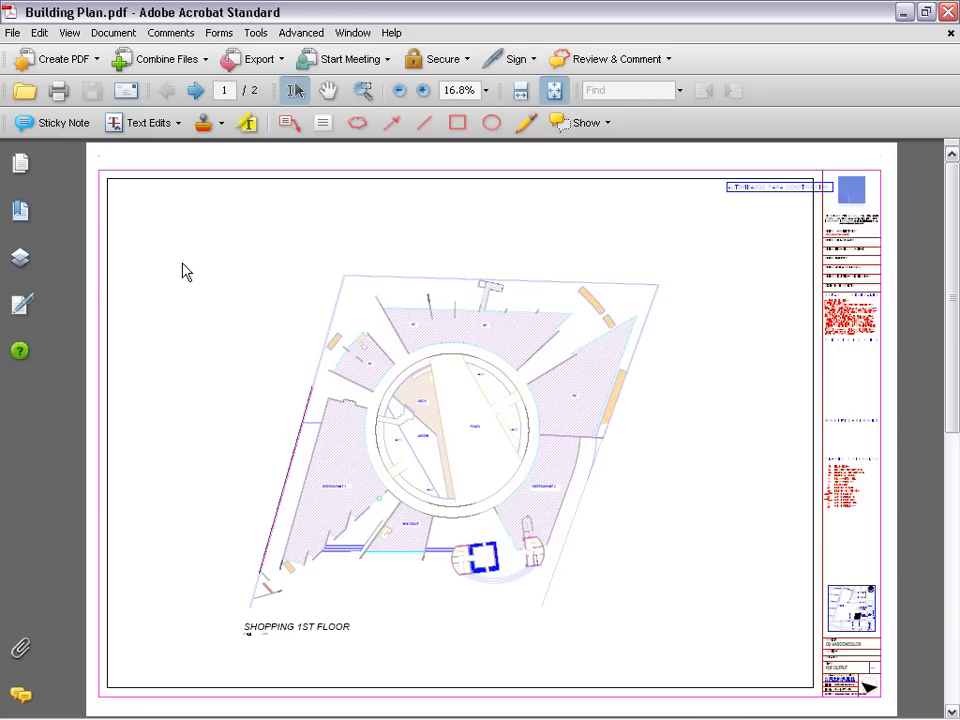
Search the Building Plan PDF for 'plaza' and view the page at 100% zoom.
click(625, 90)
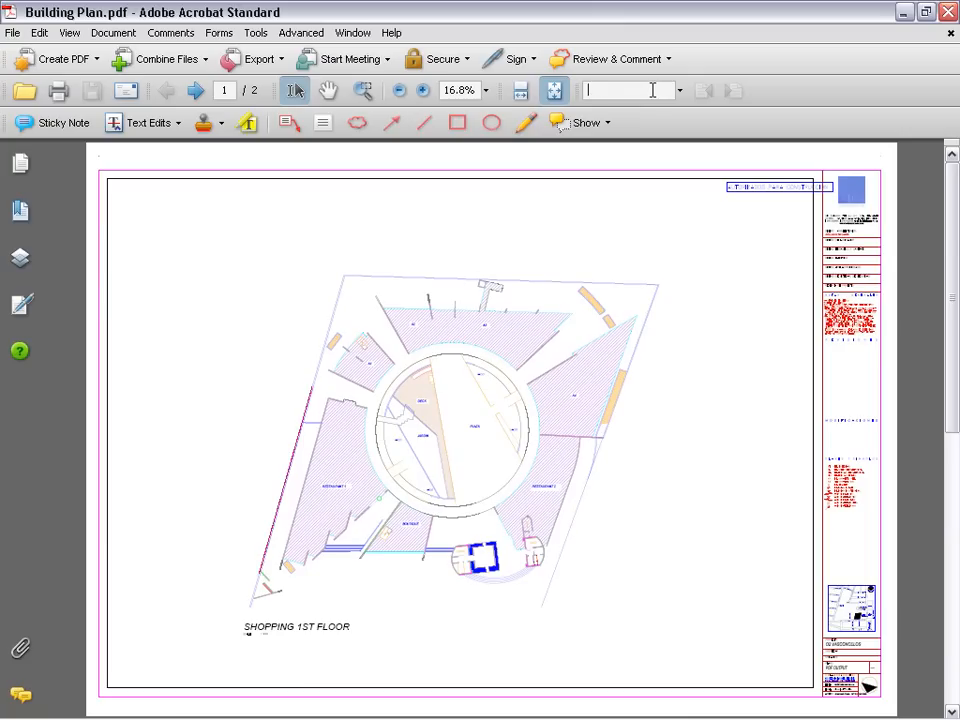
text(plaza)
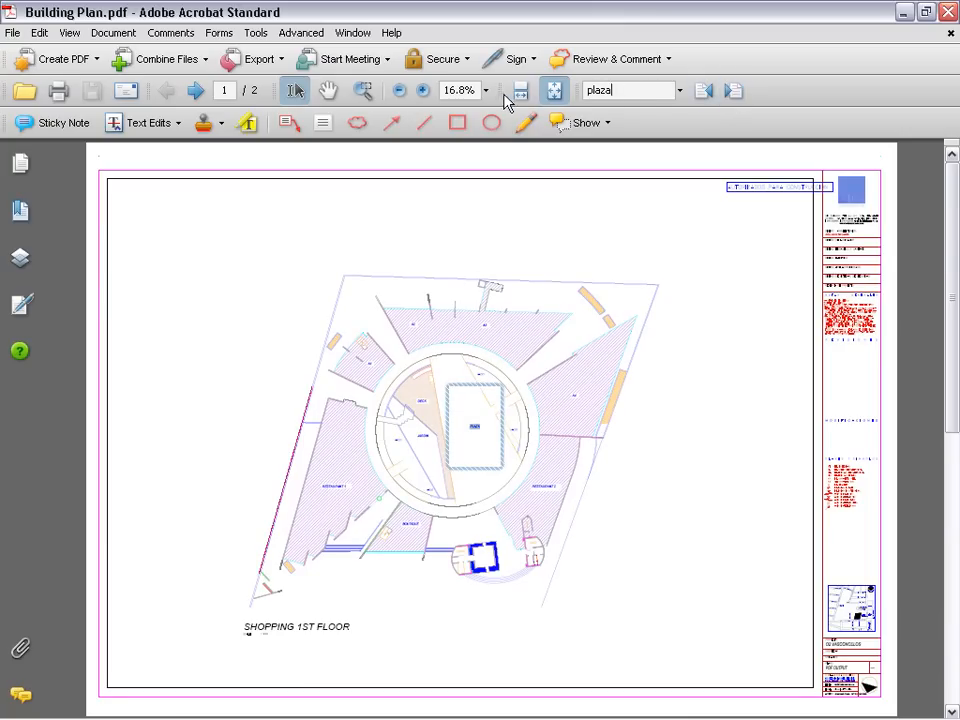
click(487, 90)
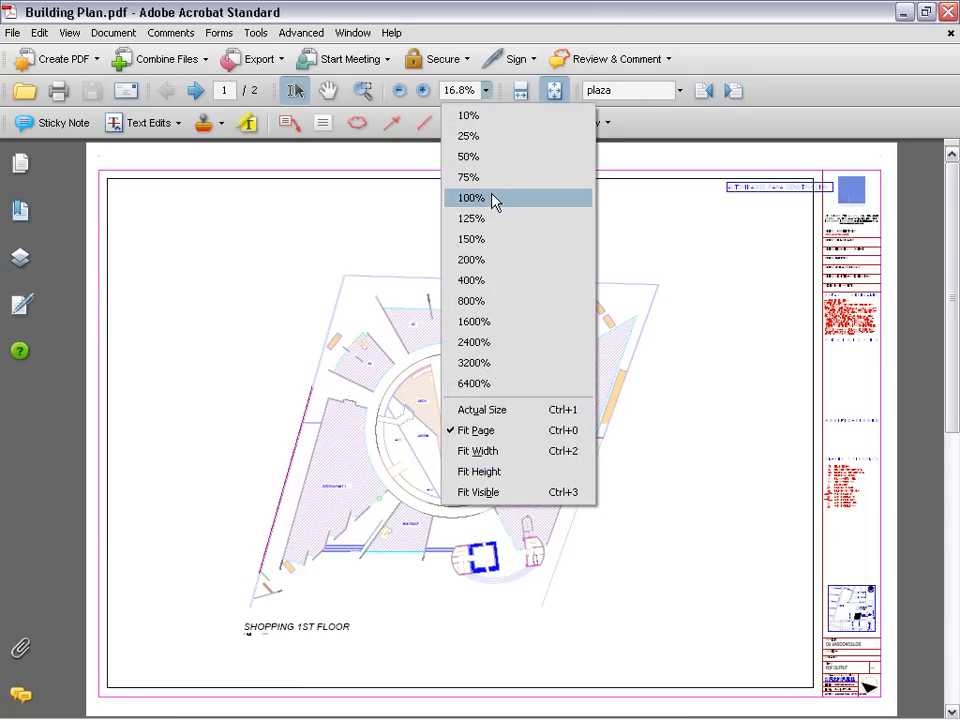
click(470, 197)
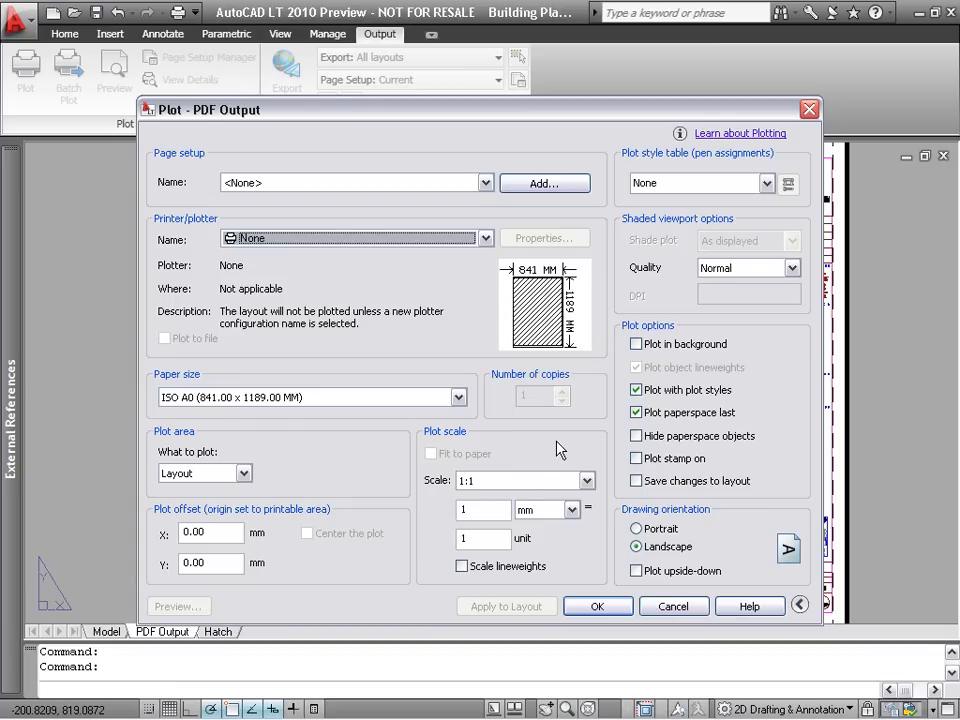
Select DWG To PDF.pc3 as the PDF Output layout's plotter.
click(485, 238)
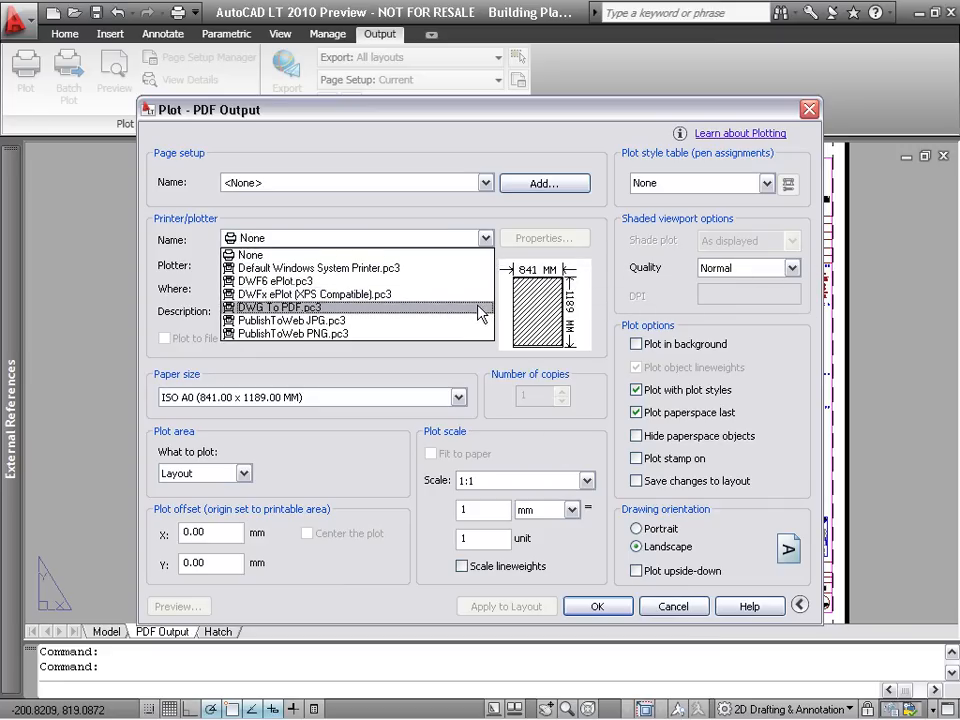
click(291, 307)
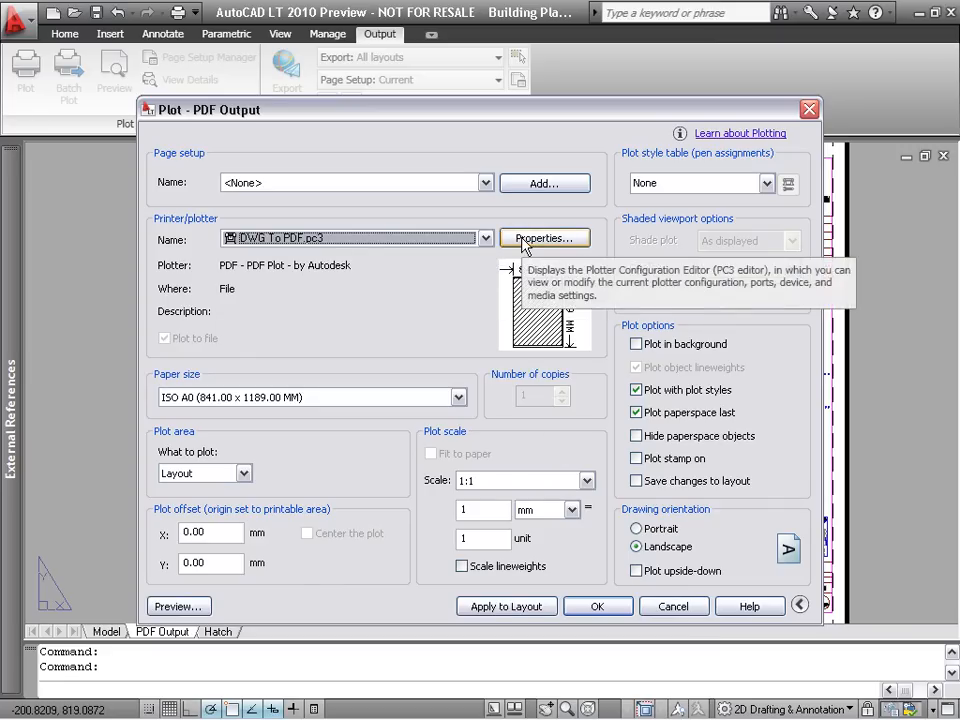
Review the DWG To PDF custom properties (400 dpi, layer information included) and accept them.
click(544, 238)
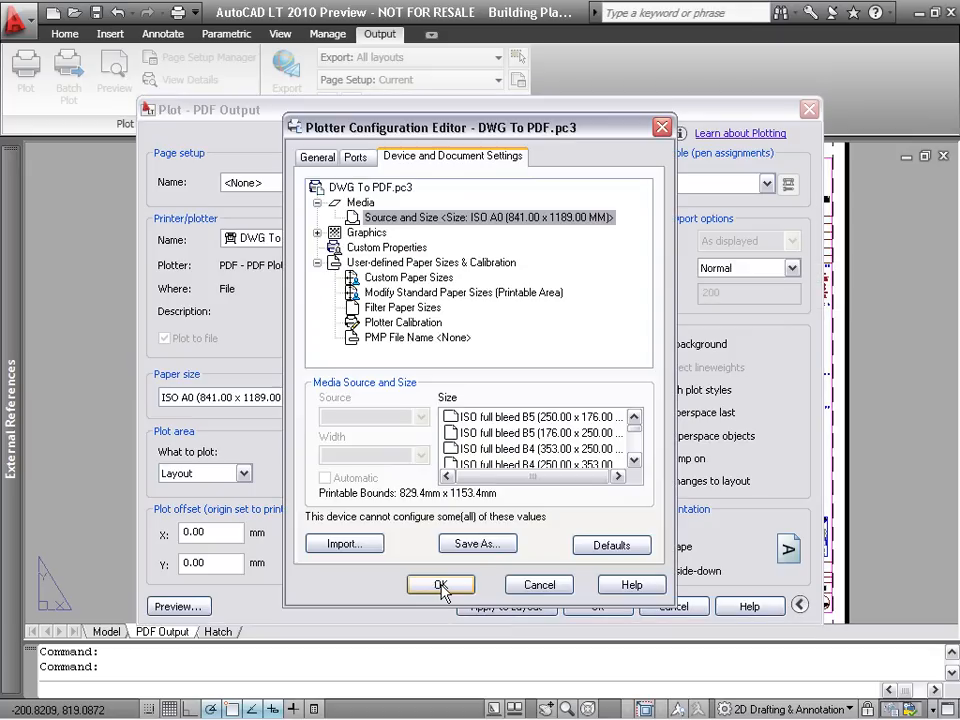
mouse_move(395, 370)
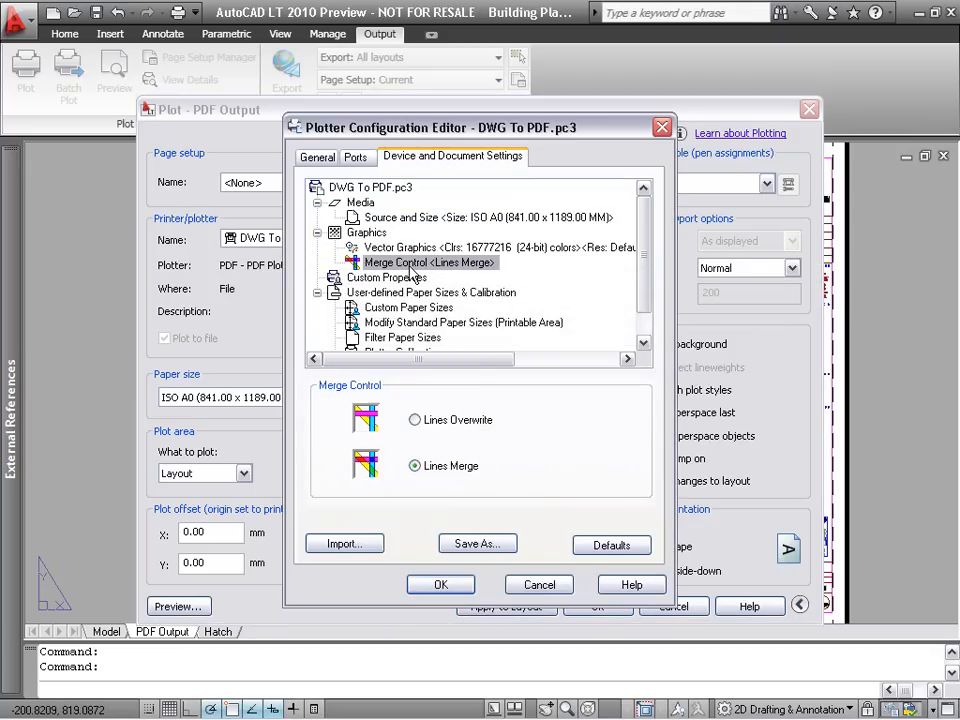
click(388, 277)
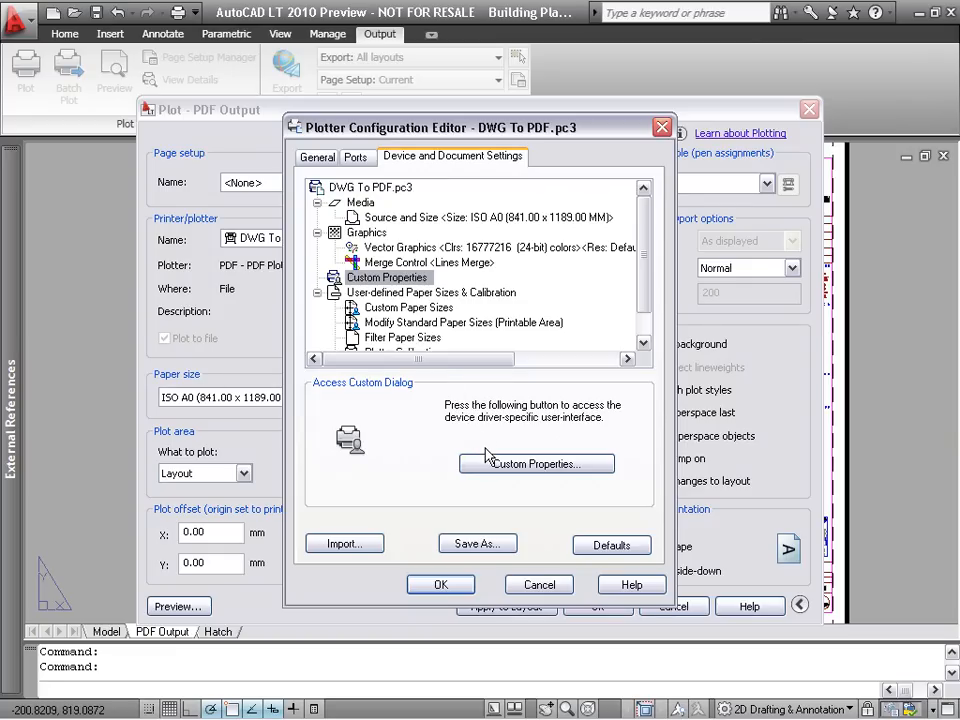
click(535, 463)
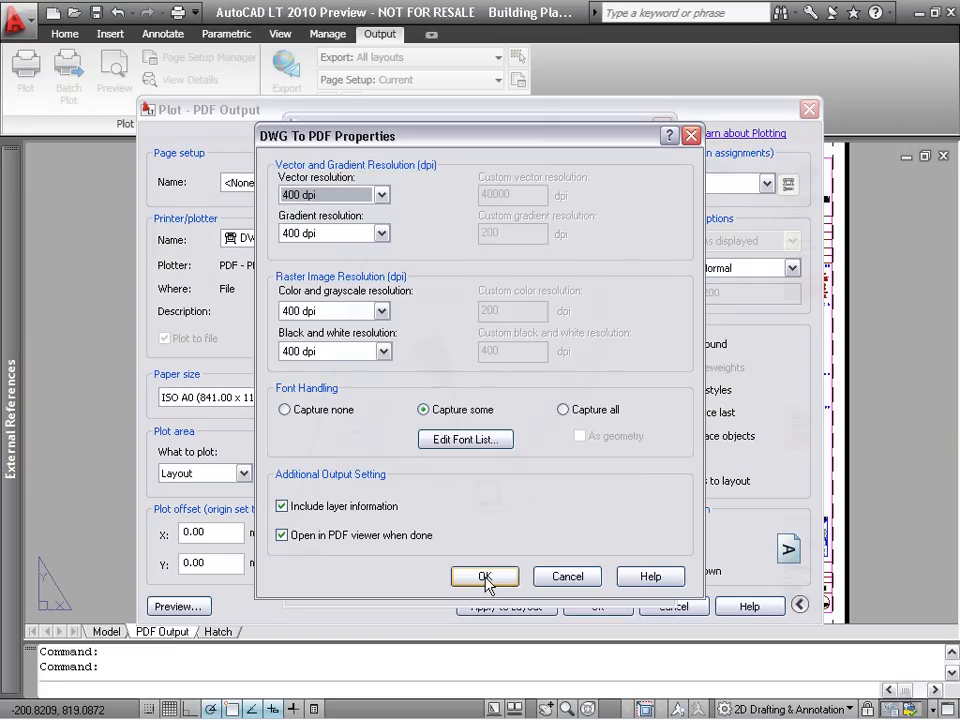
click(485, 576)
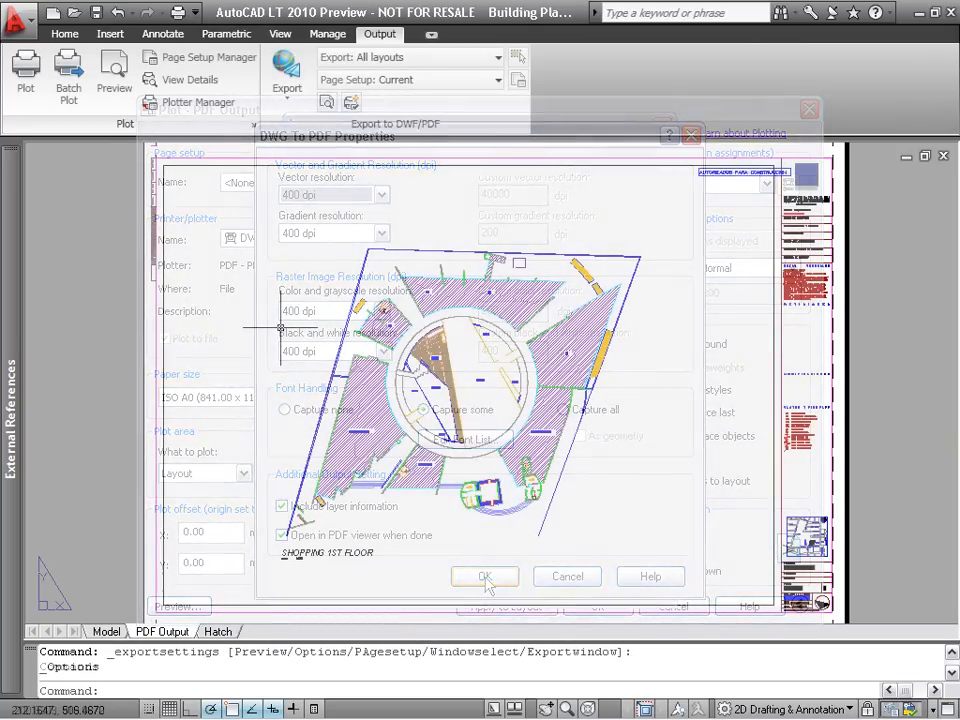
Close the remaining export settings and check the Export format list.
click(484, 576)
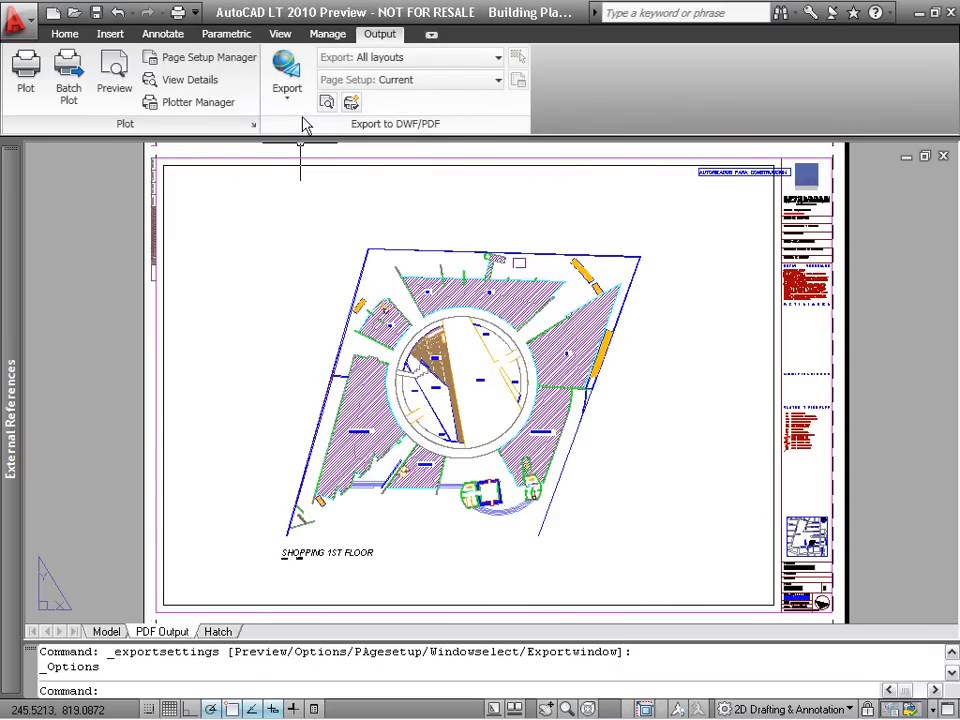
click(287, 75)
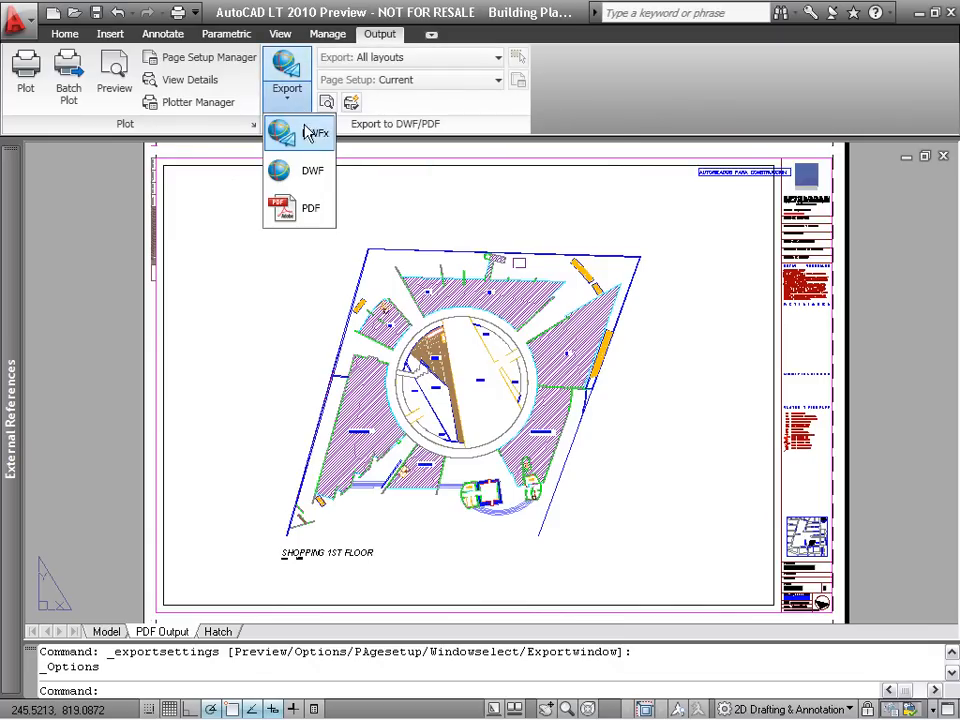
mouse_move(310, 208)
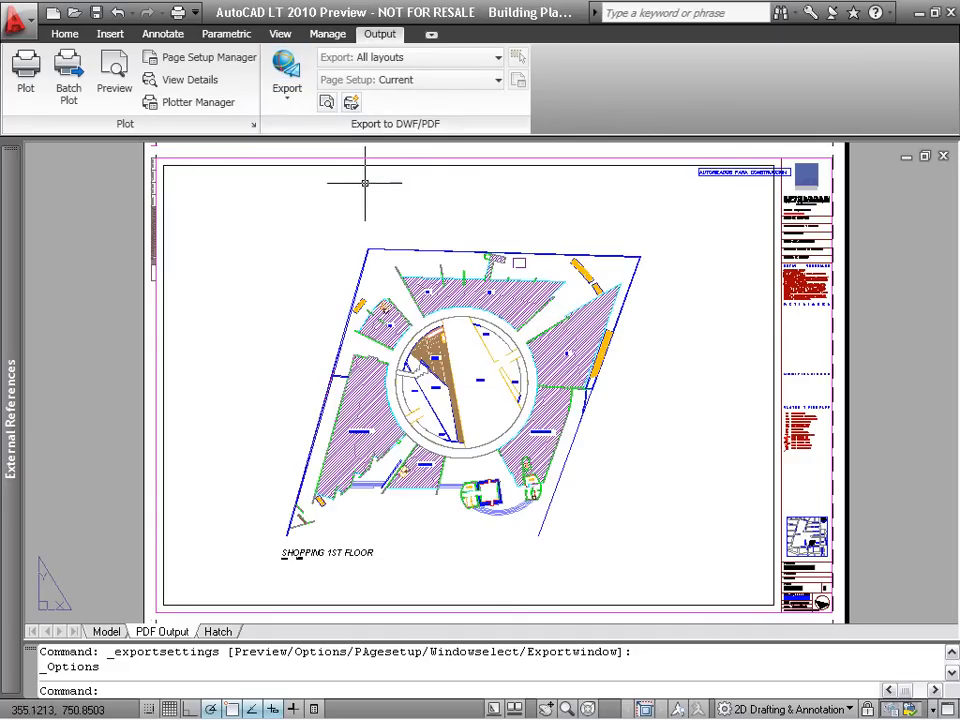
click(498, 57)
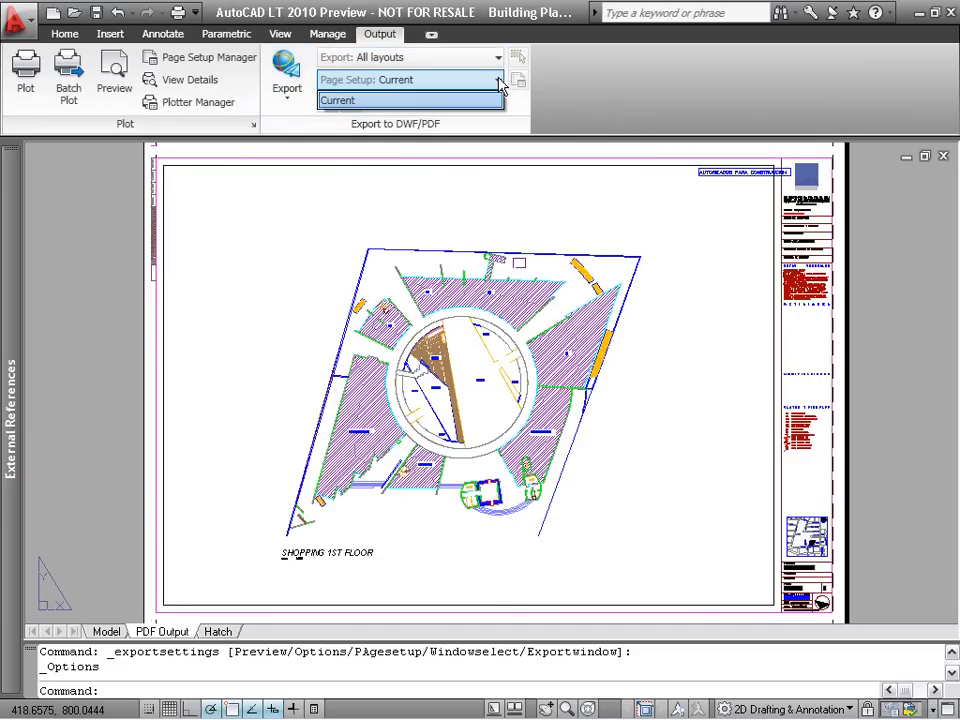
mouse_move(518, 62)
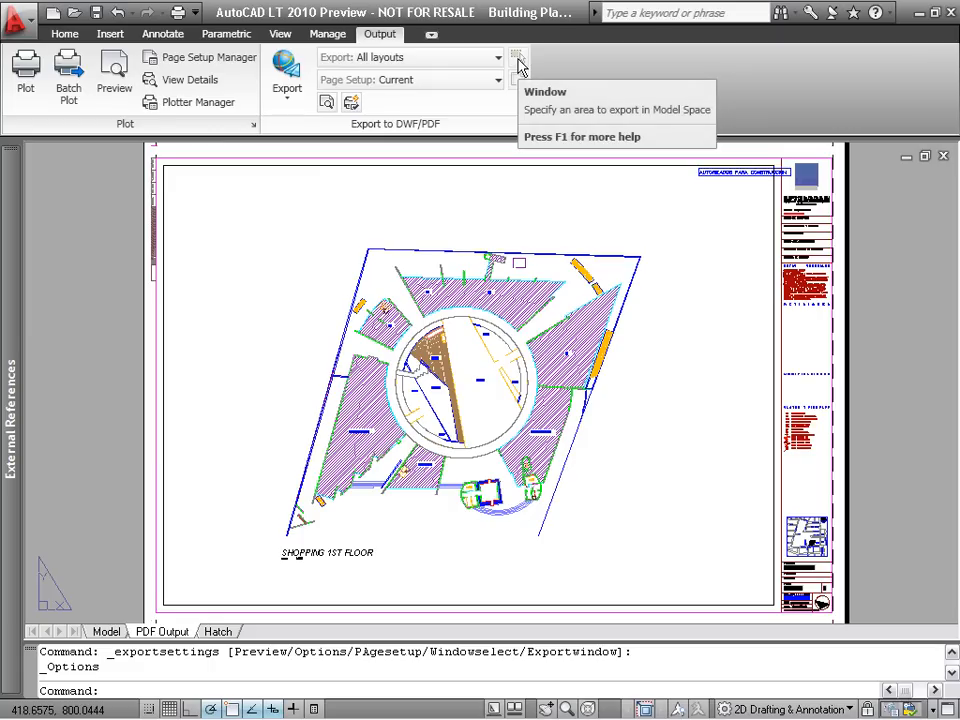
mouse_move(351, 102)
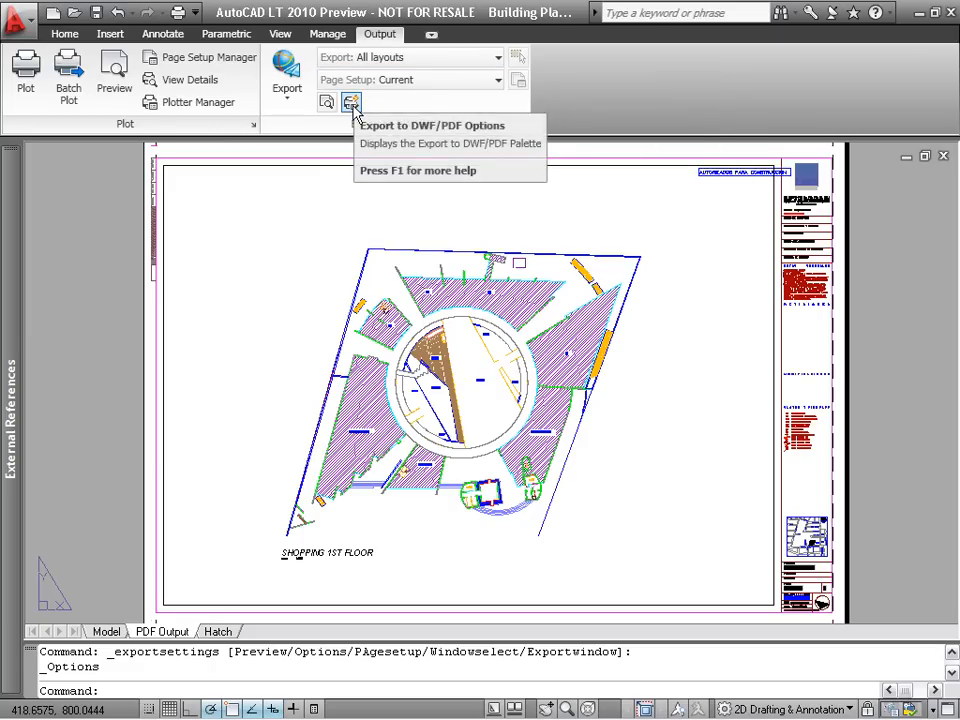
Confirm the DWF/PDF export options unchanged and start Batch Plot publishing.
click(351, 102)
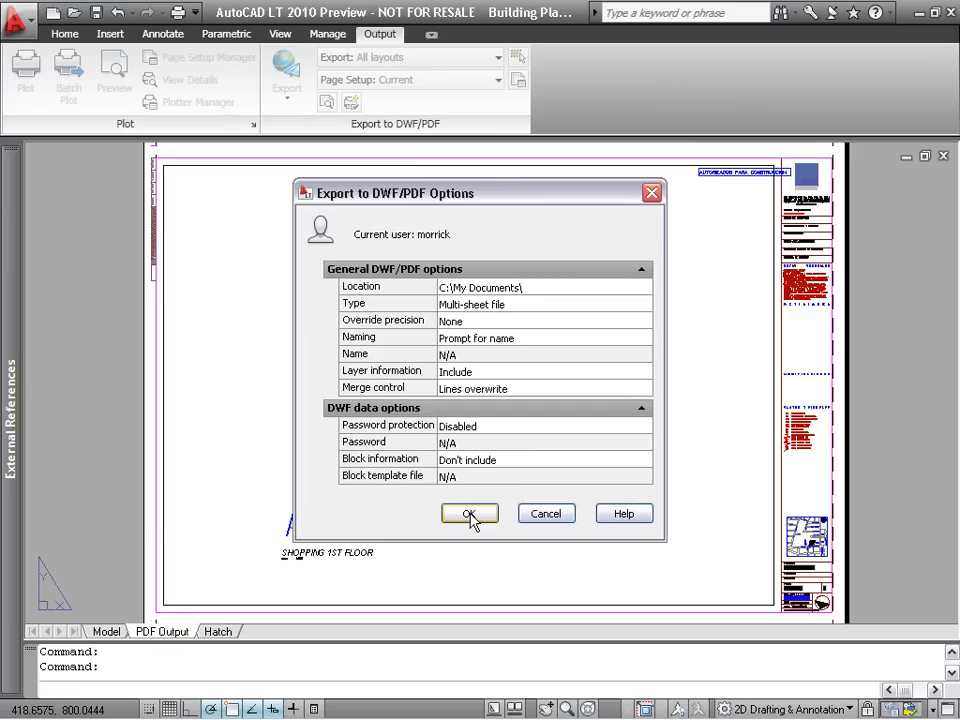
click(470, 513)
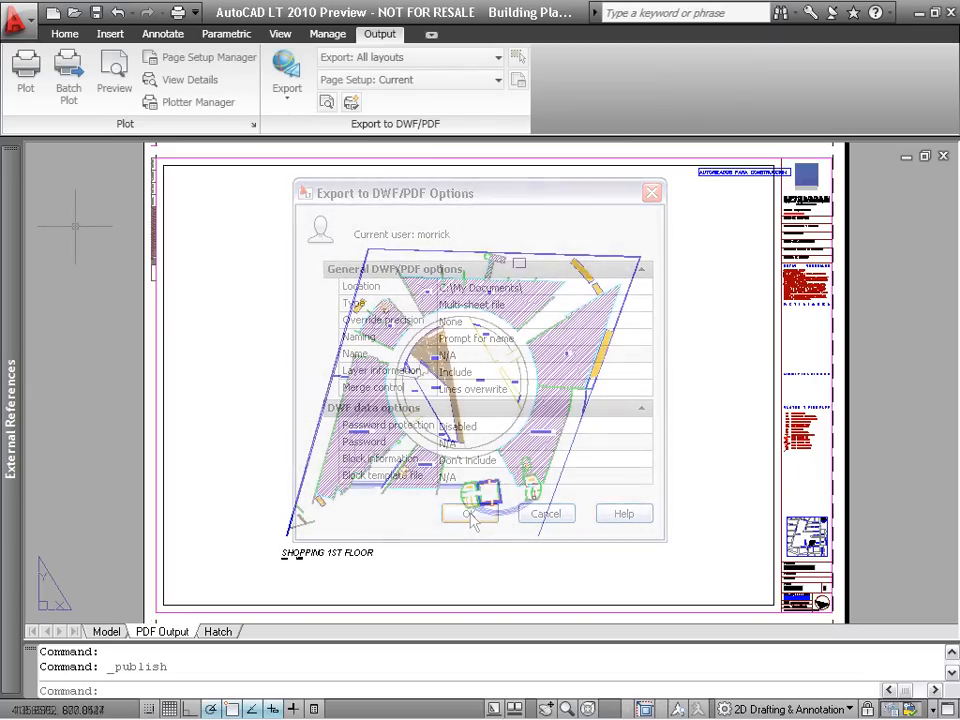
click(470, 513)
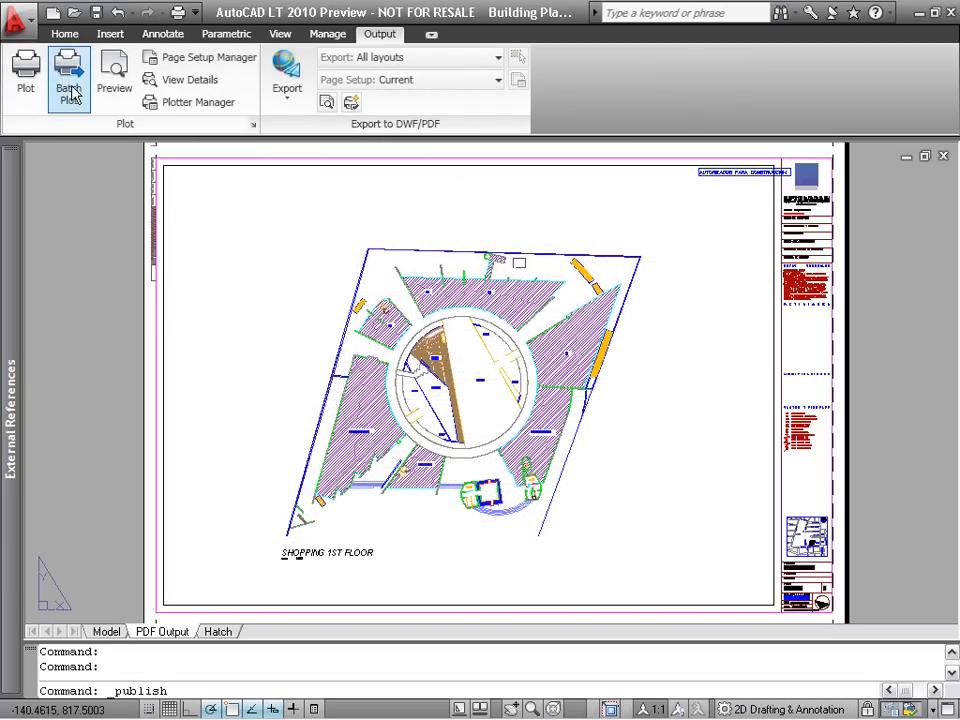
Set the sheets to publish to PDF and show the Publish Options file type choices.
click(69, 79)
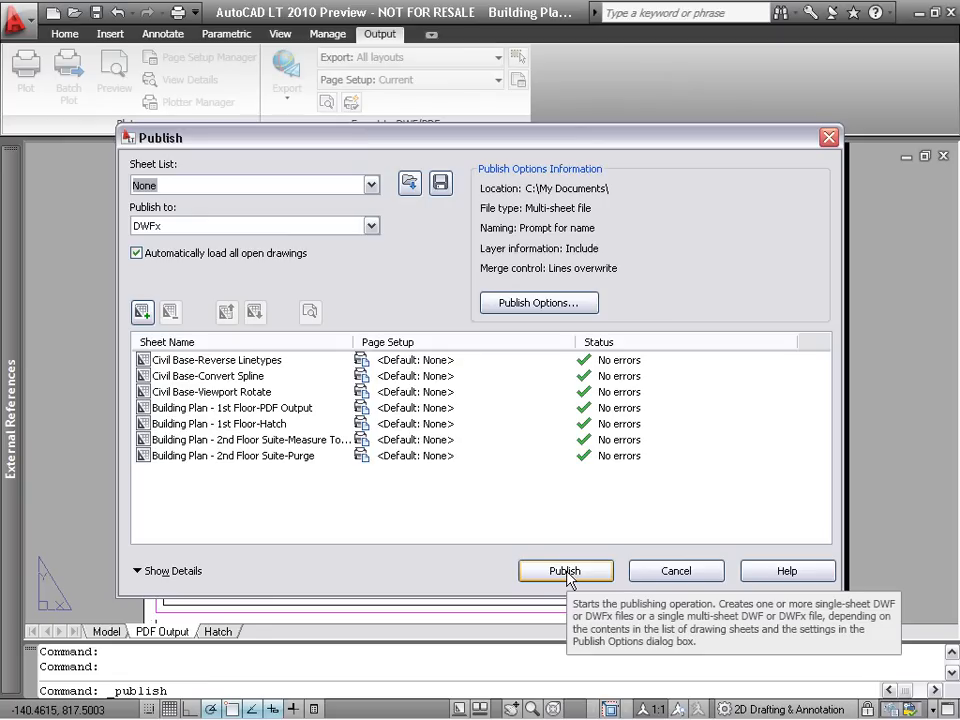
mouse_move(480, 352)
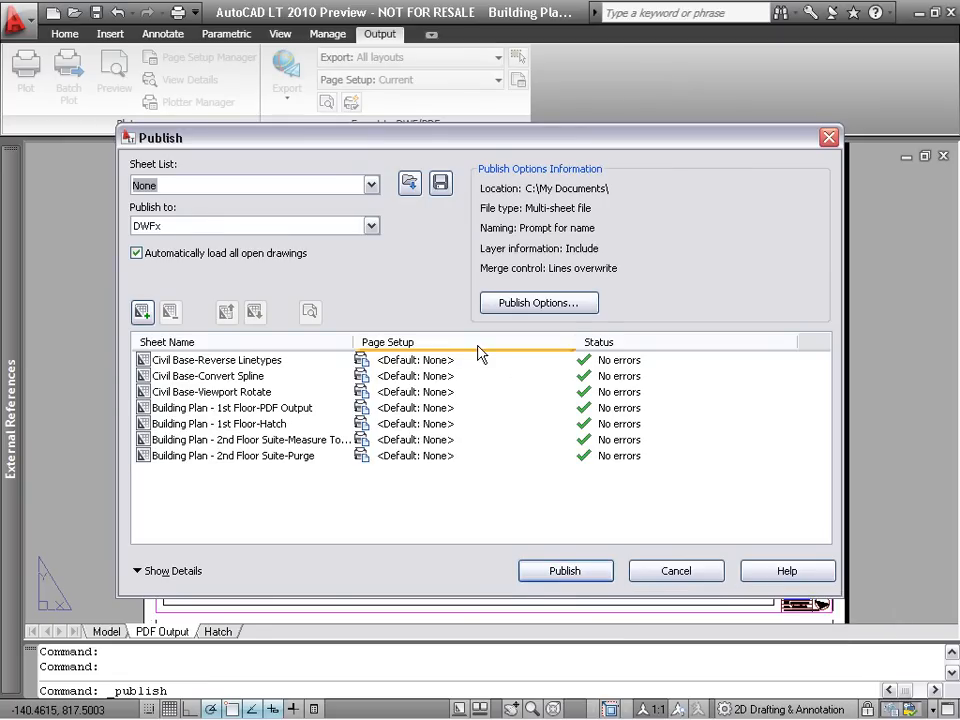
click(370, 225)
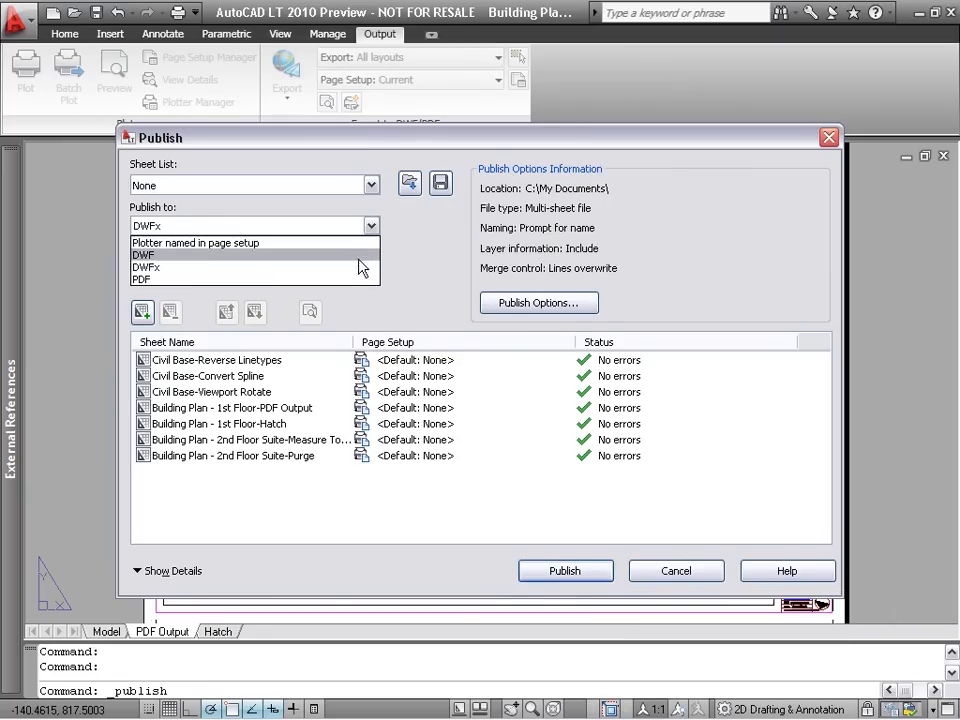
click(145, 279)
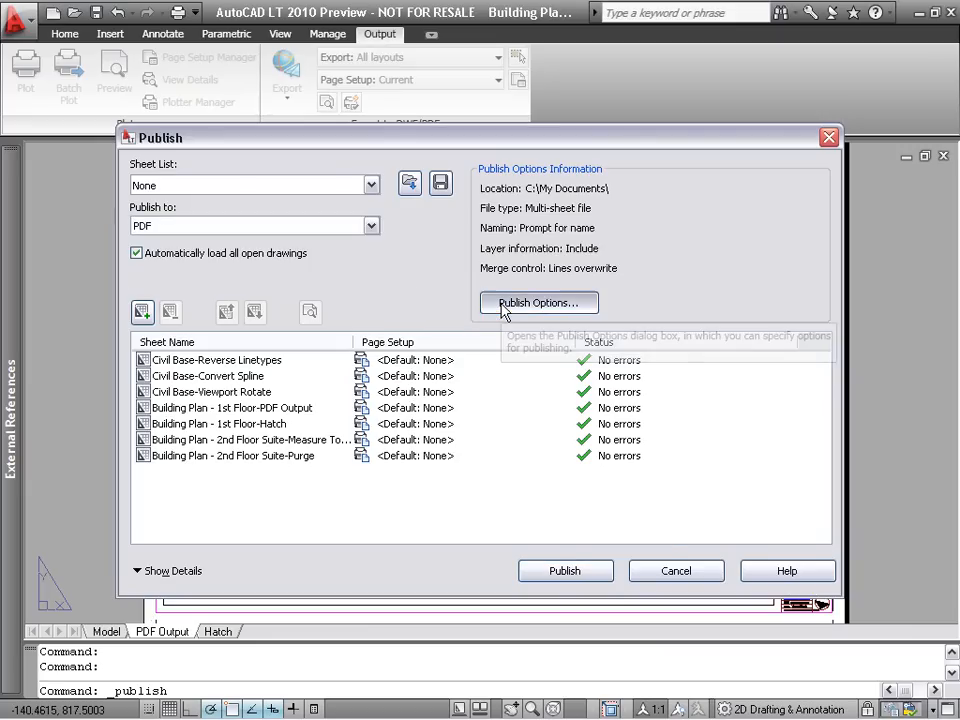
click(538, 302)
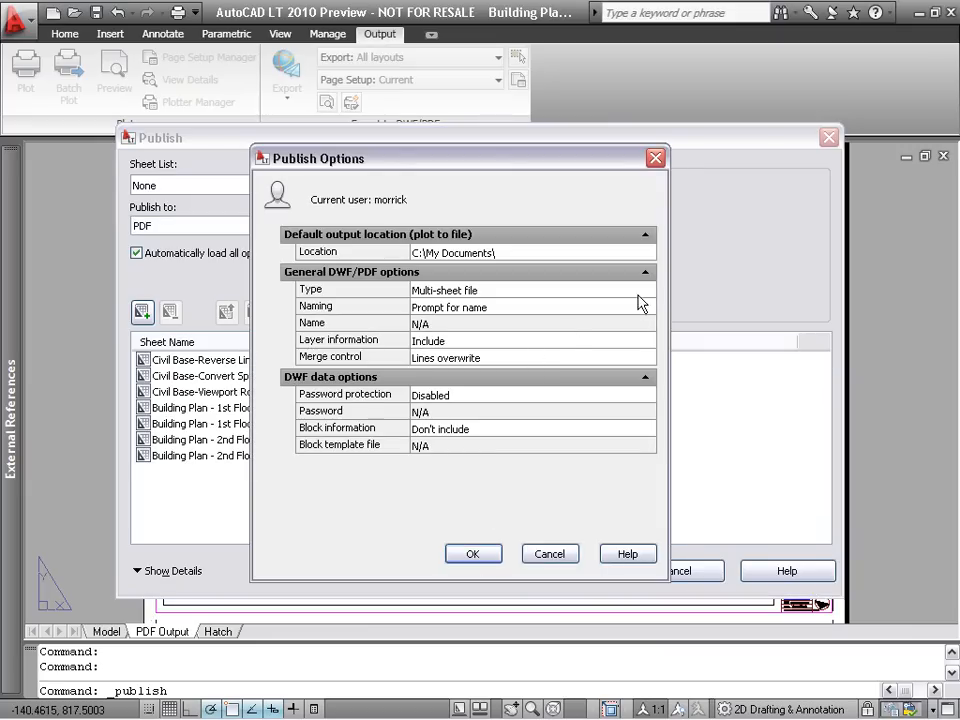
click(645, 289)
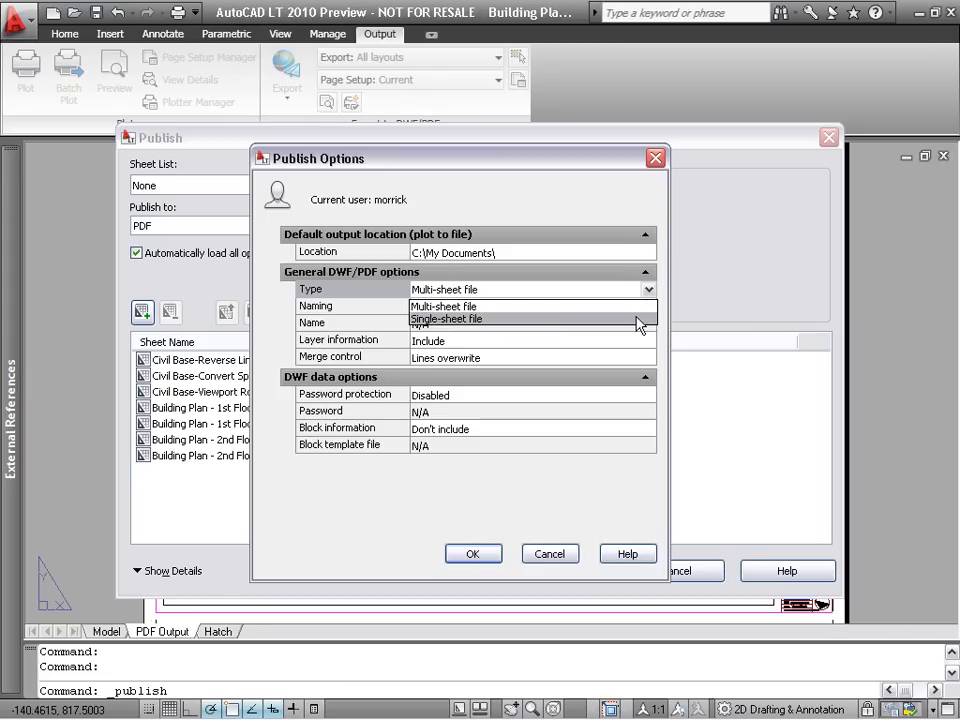